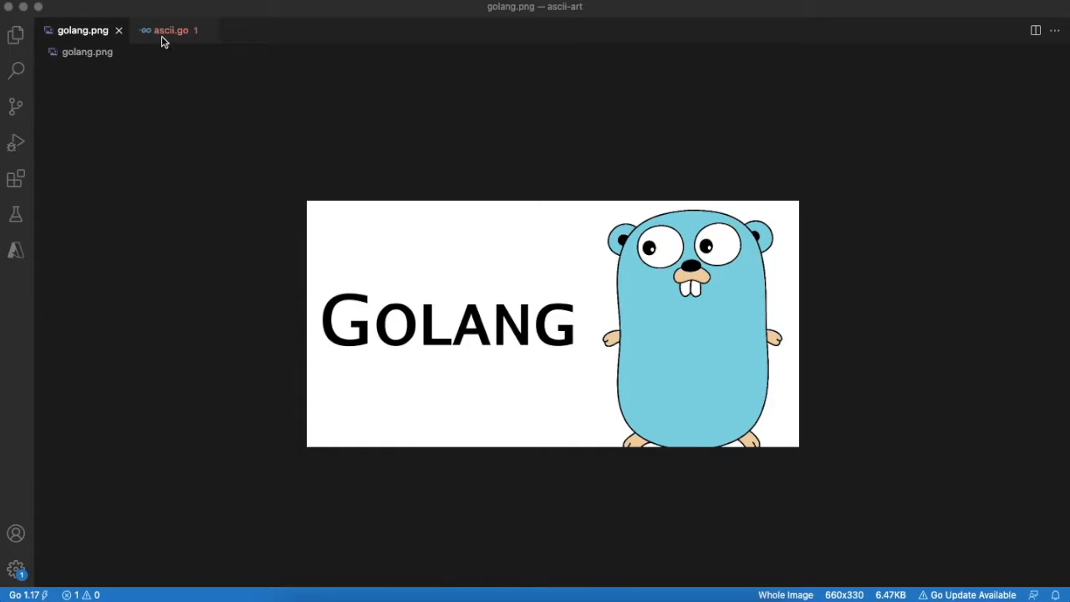
Switch from the golang.png preview to the empty ascii.go editor
click(170, 31)
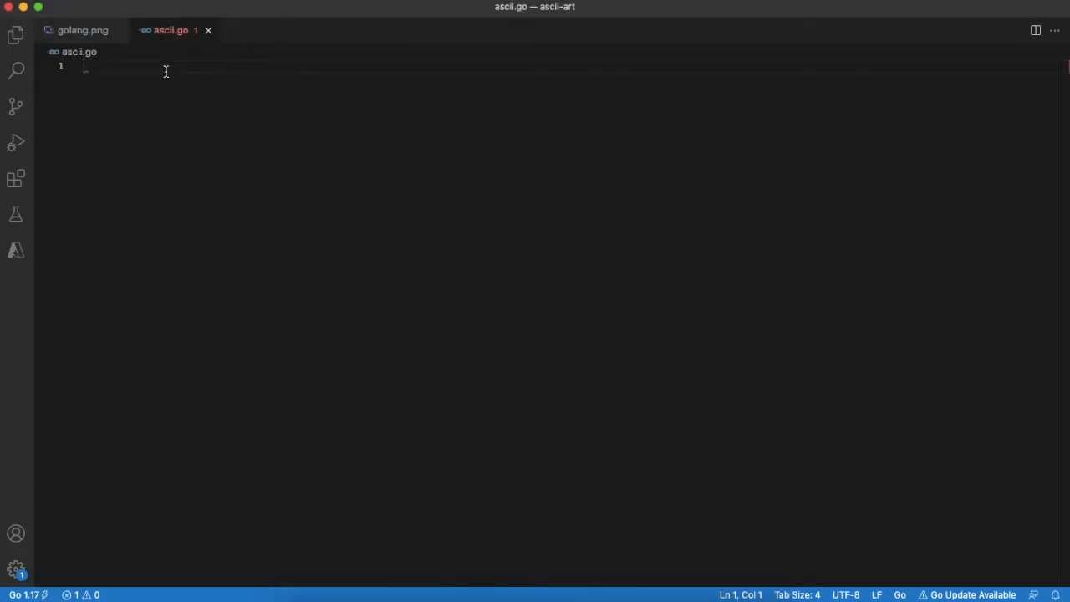
Declare package main and import image, image/png and os
text(package main)
text(func main() {)
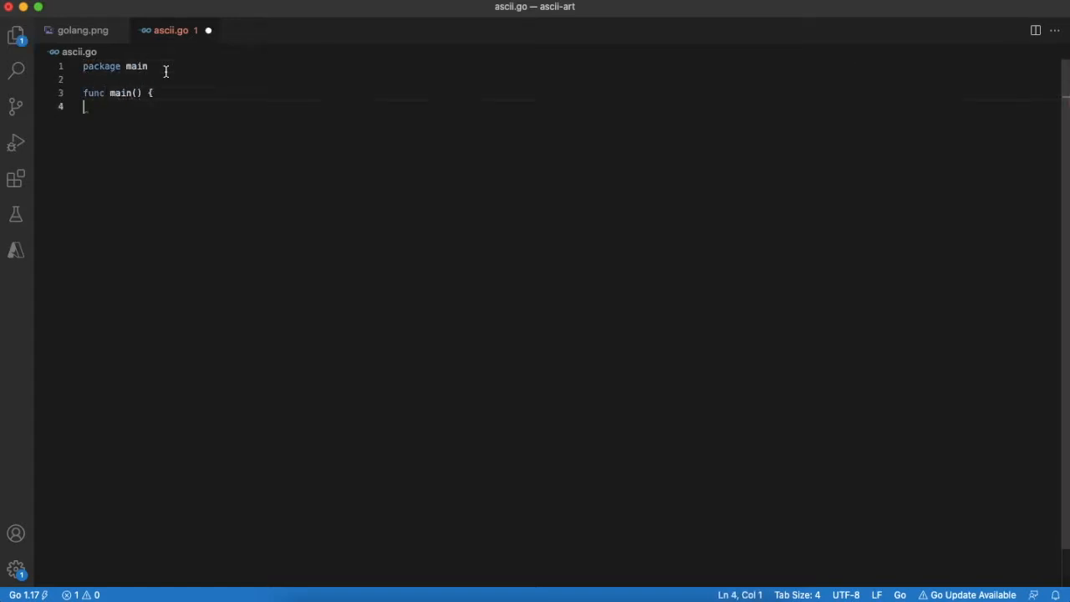
text(import ()
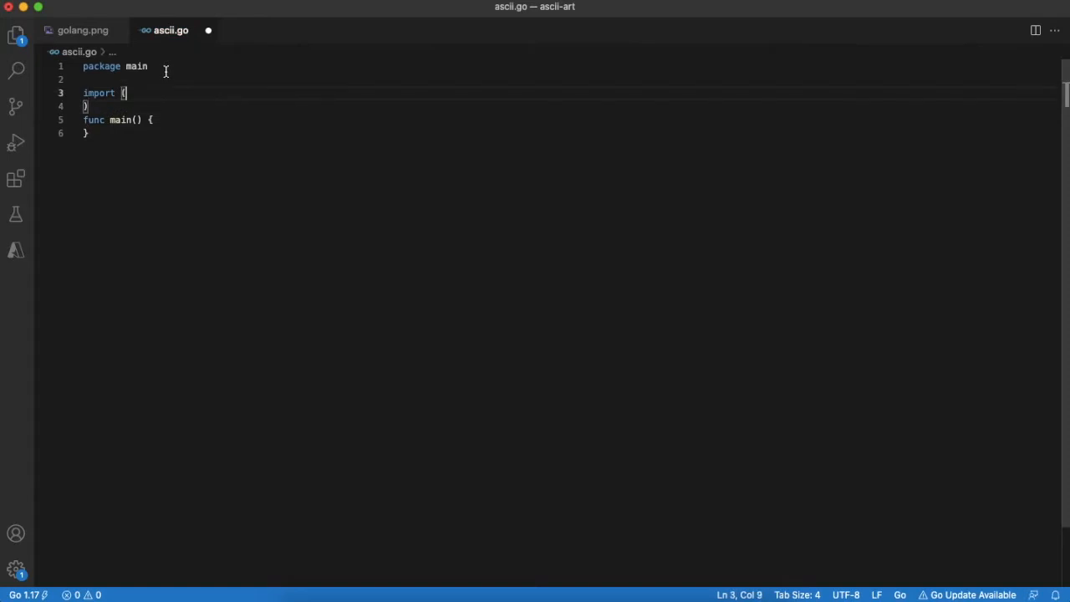
text("image")
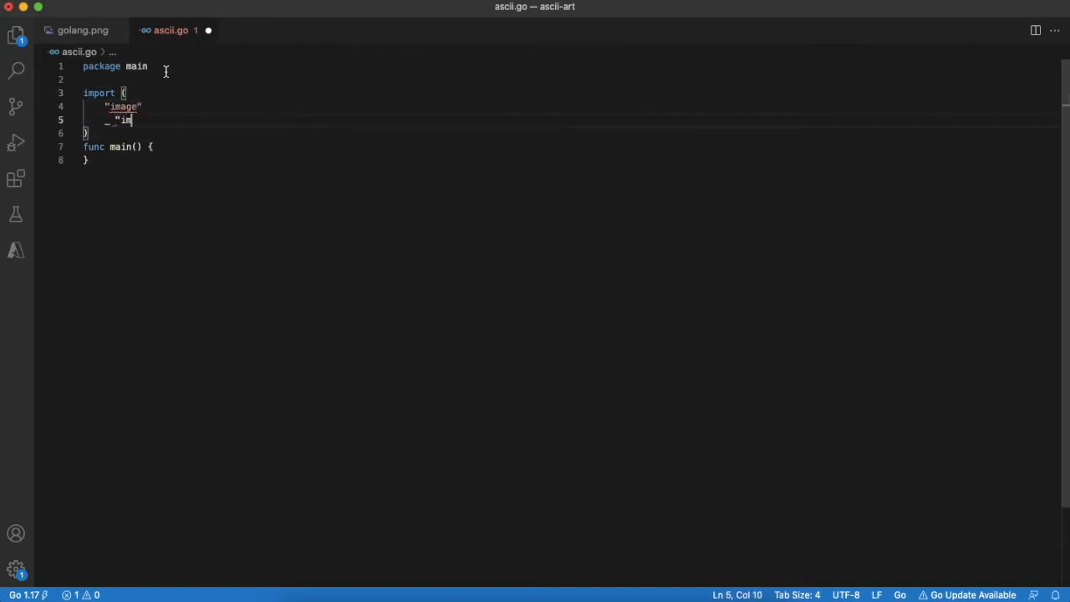
text(age/png")
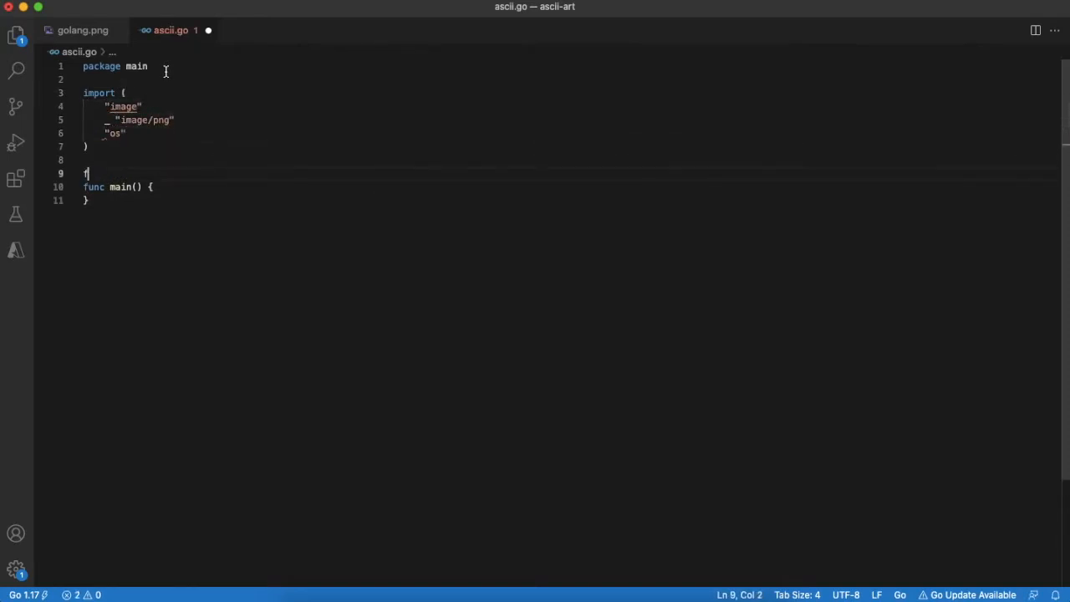
Write loadImage(filePath string) that os.Opens the file, defers Close and returns image.Decode(f)
text(unc loadImage(fil)
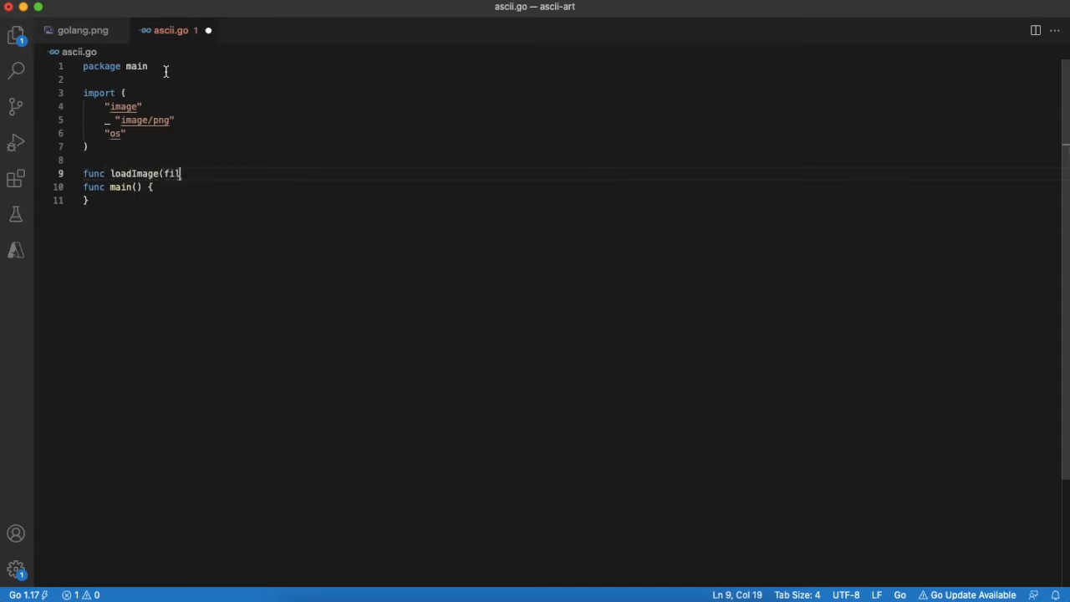
text(ePath string) (image.I)
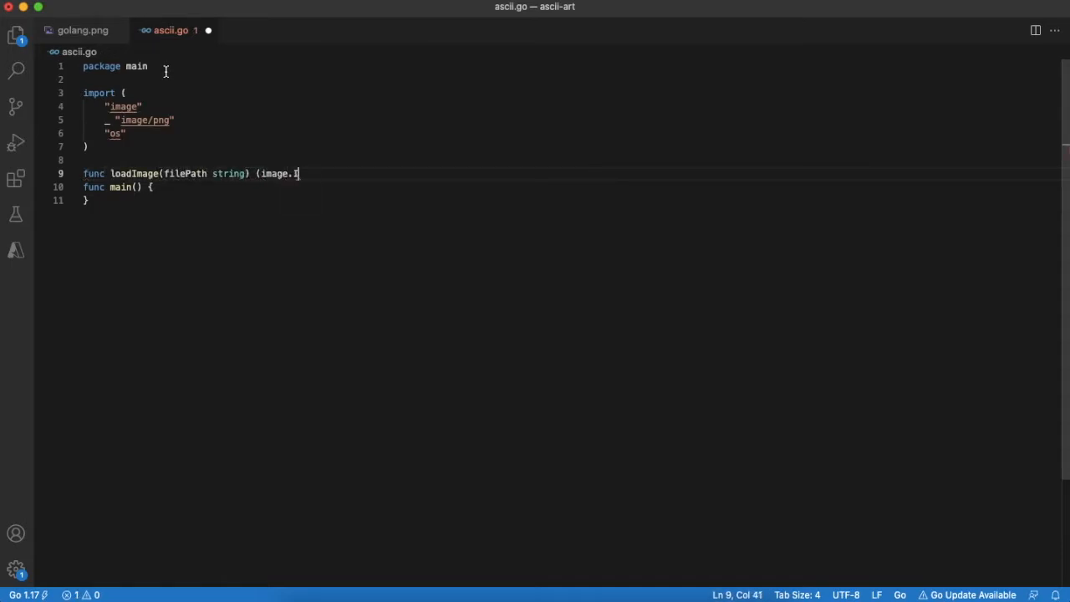
text(mage, error) {)
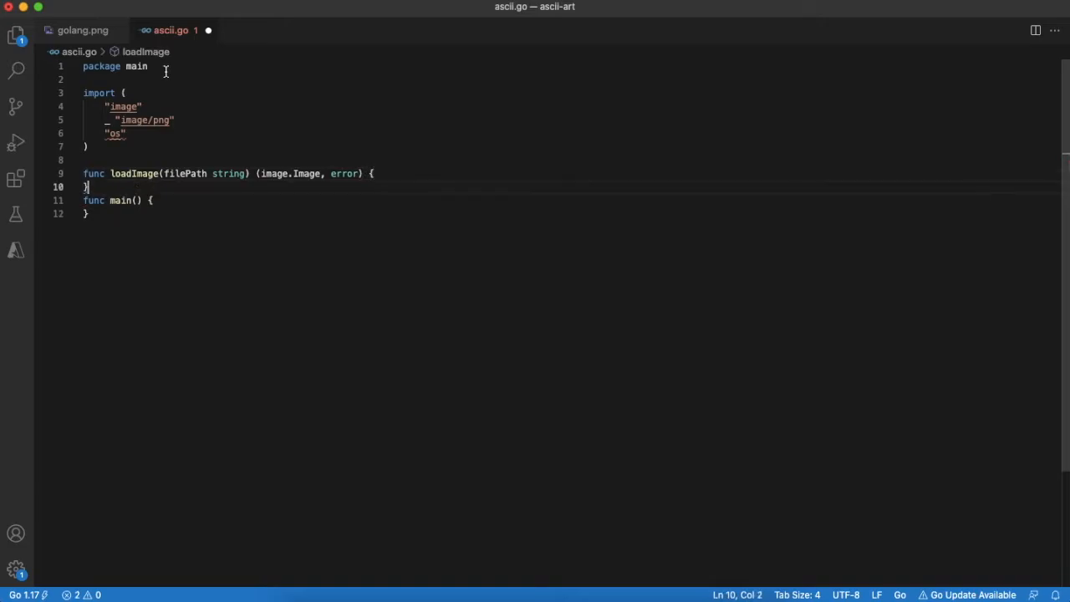
text(f, err := os.Open(filePath)
text(image, _, err := image.De)
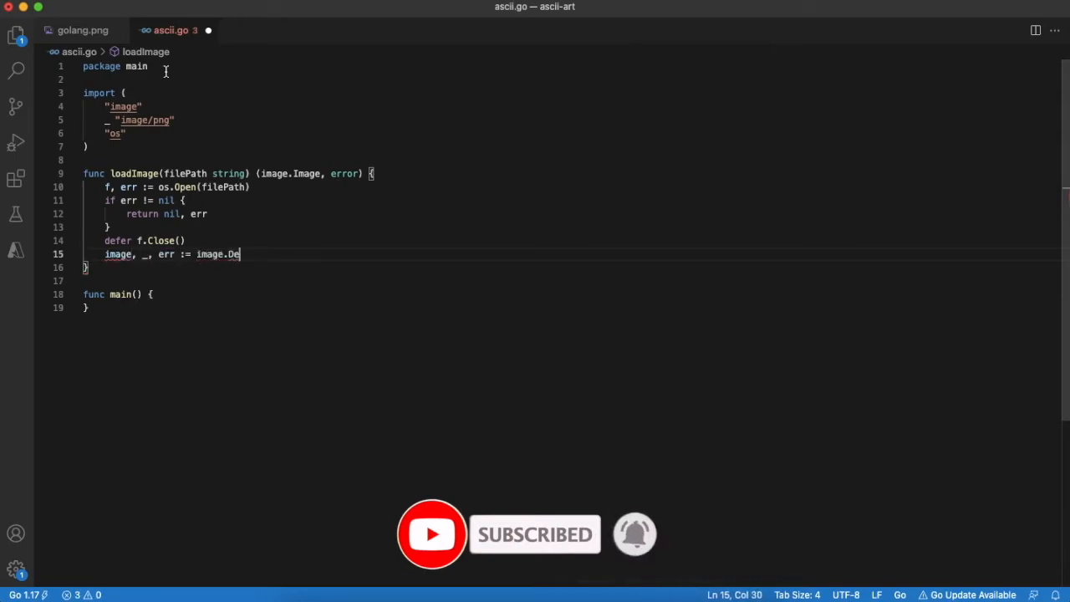
text(code(f))
text(img,)
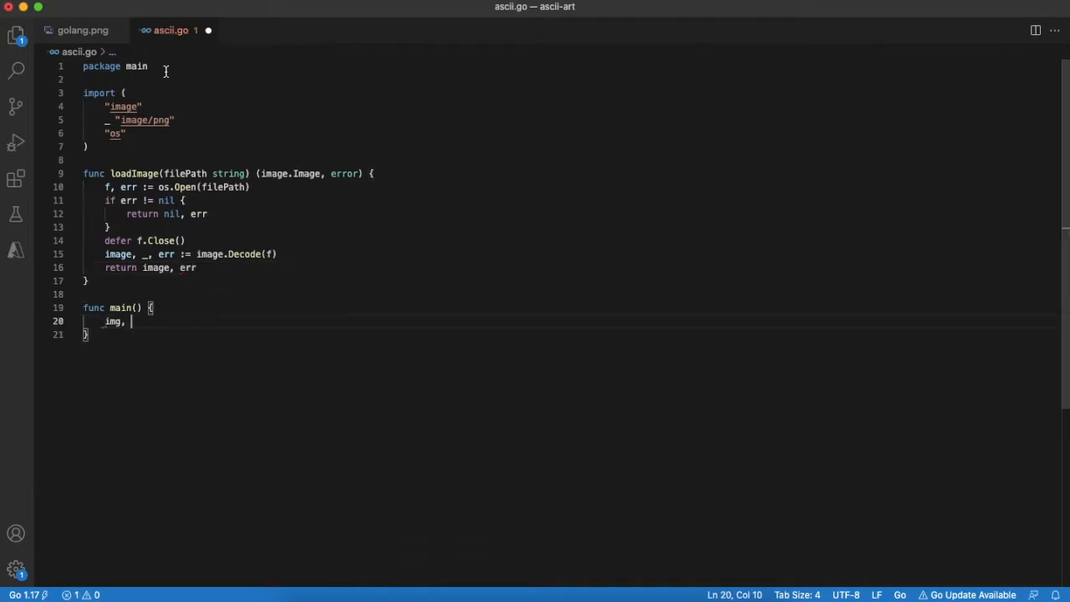
Call loadImage("golang.png") in main and write grayscale returning int(0.299*r + 0.587*g + 0.114*b) from c.RGBA()
text(err := loadImage("golang.png")
text(func )
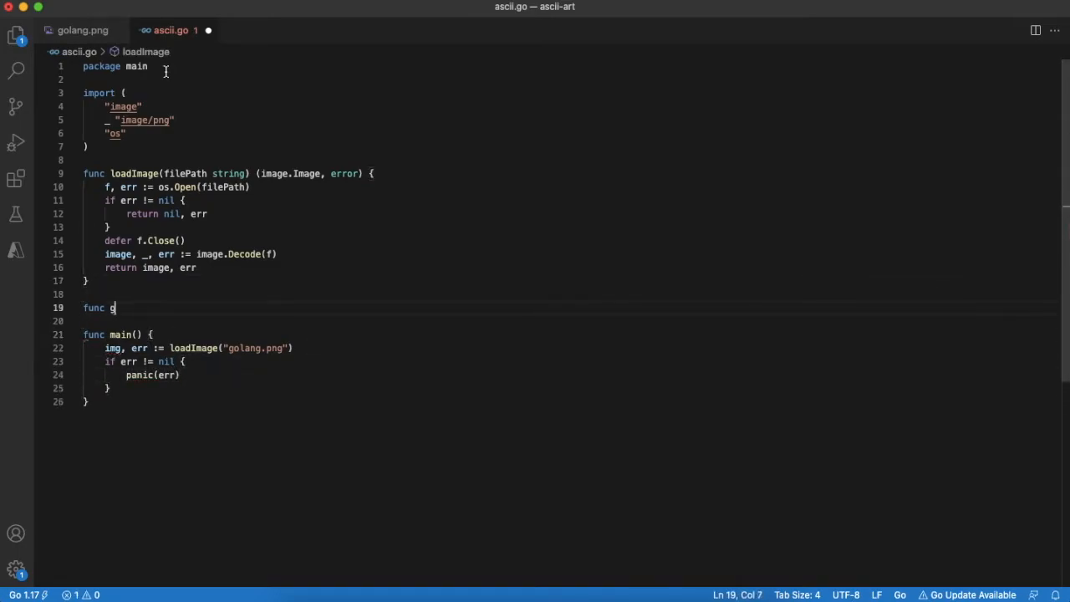
text(grayscale(c color.Color) int {)
text(r, g, b, _ )
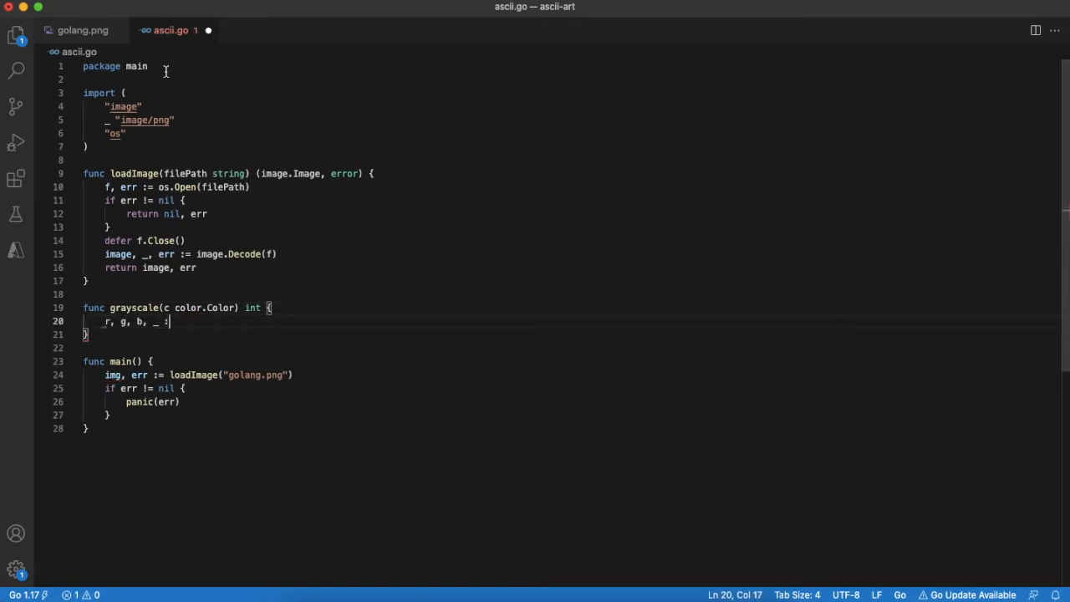
text(:= c.RGBA())
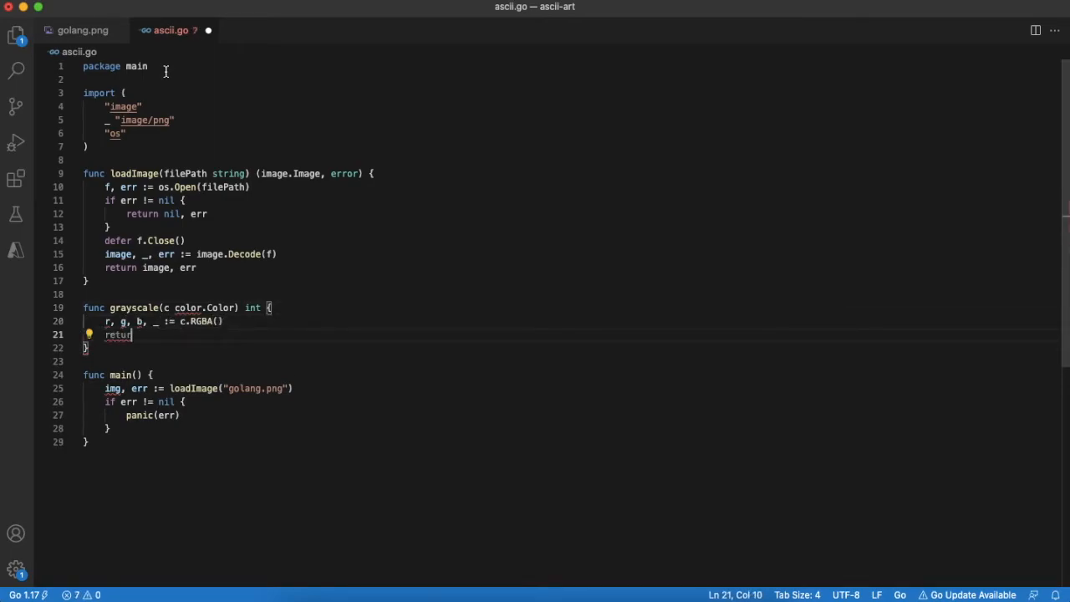
text(int(0.299*float64)
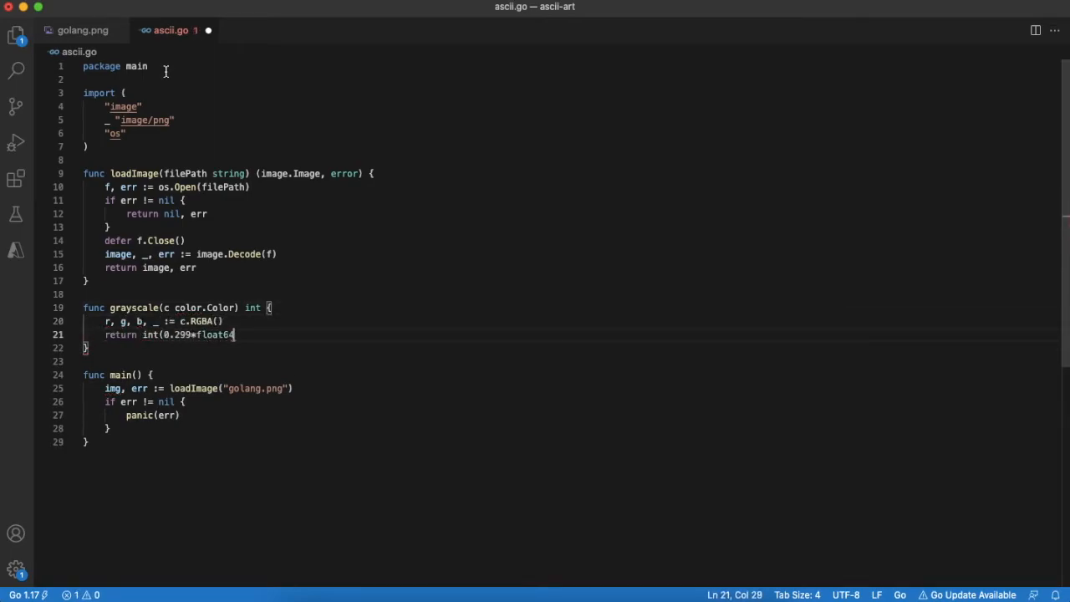
text((r) + 0.587*float64(g) + 0.114*float64(b)
text(func avgPi)
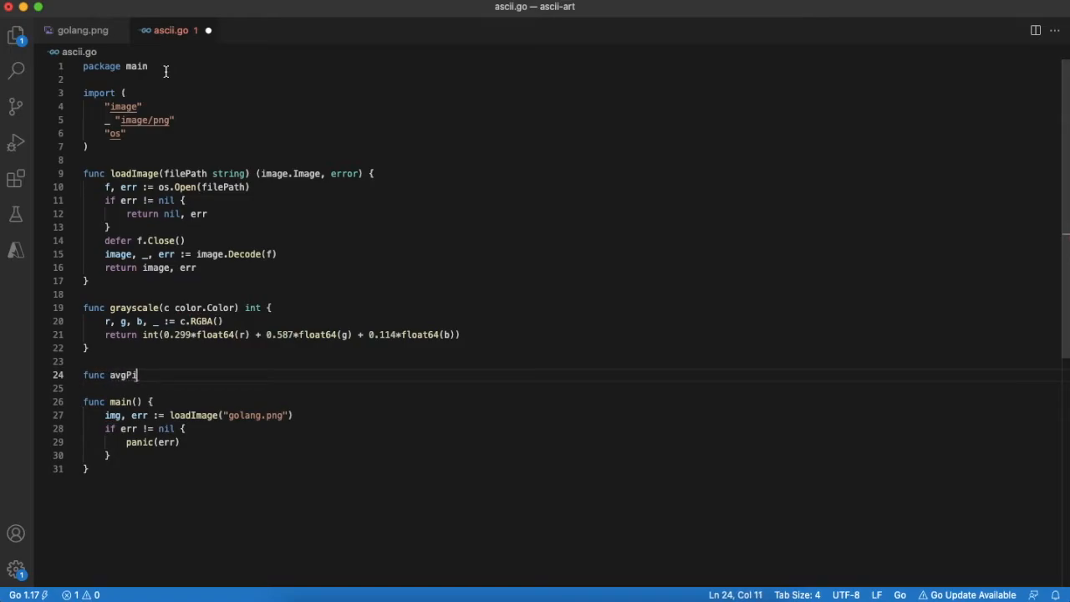
Write avgPixel(img, x, y, w, h) with nested i/j loops summing grayscale(img.At(i, j)), counting cnt and returning the mean
text(xel(img image.Image)
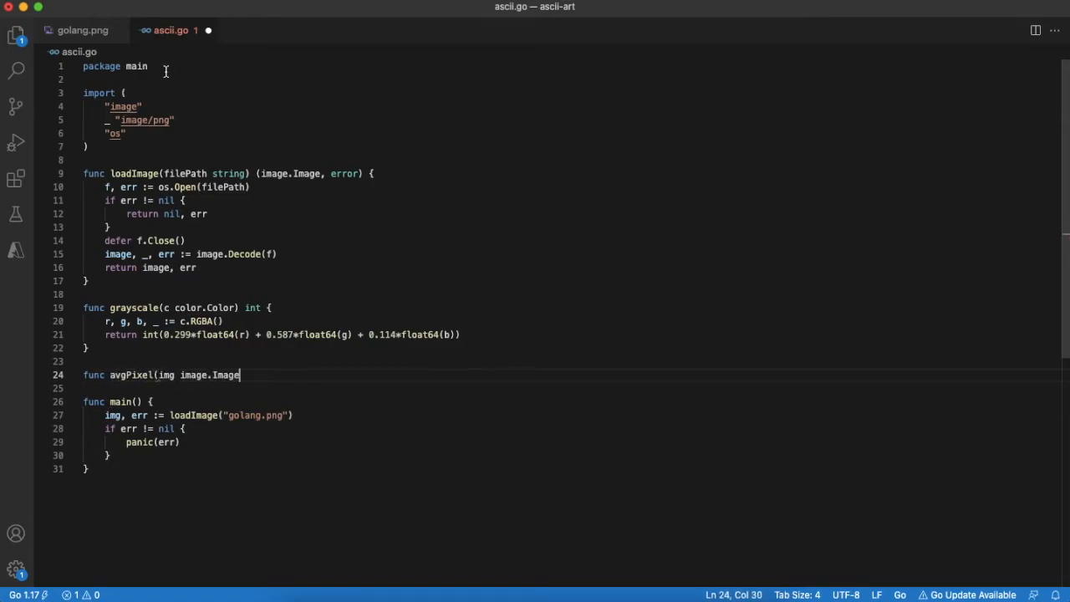
text(, x, y, w, h int) int {)
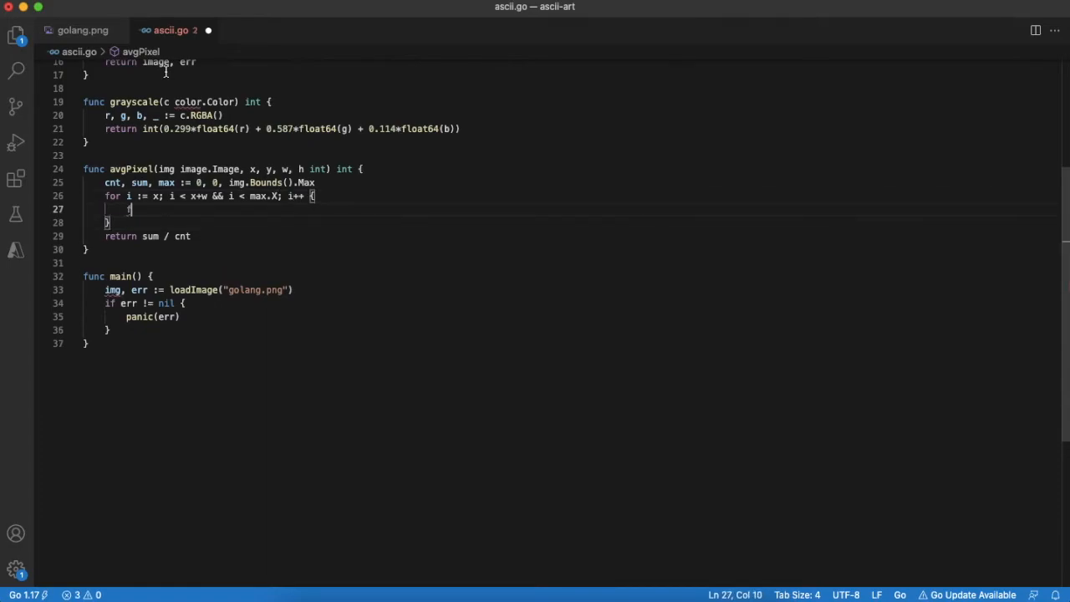
text(for j := y; j < y+h && j < max.Y; j)
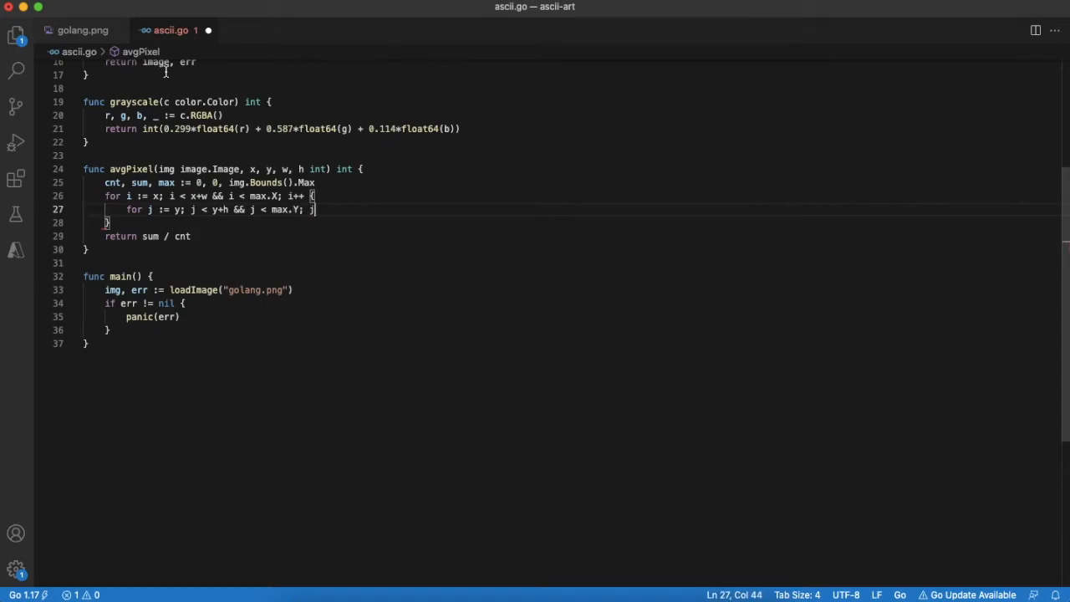
text(sum += g)
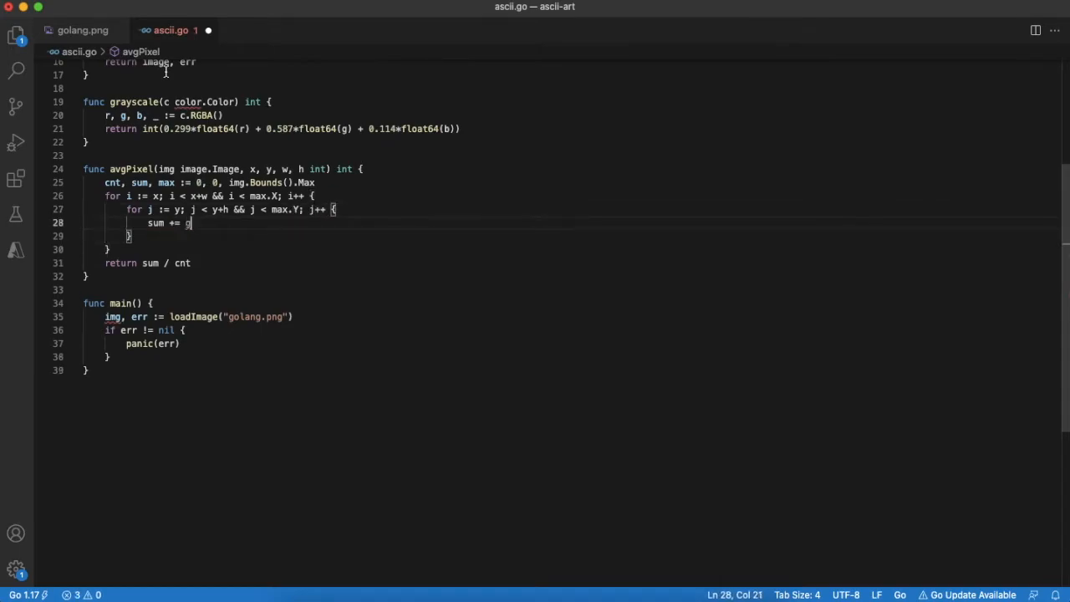
text(rayscale(img.At(i, j)))
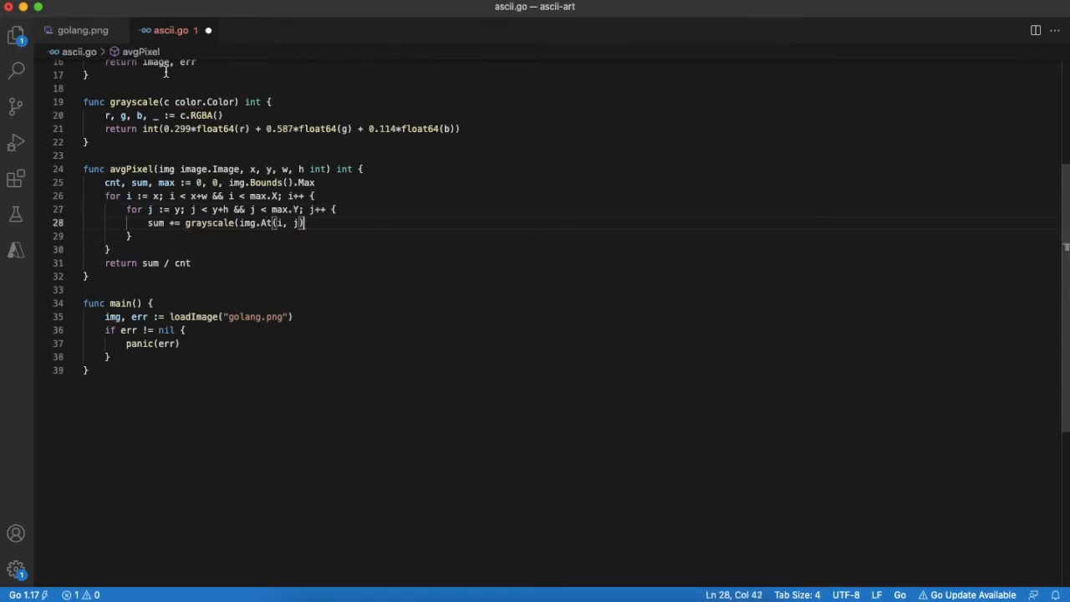
text(cnt++)
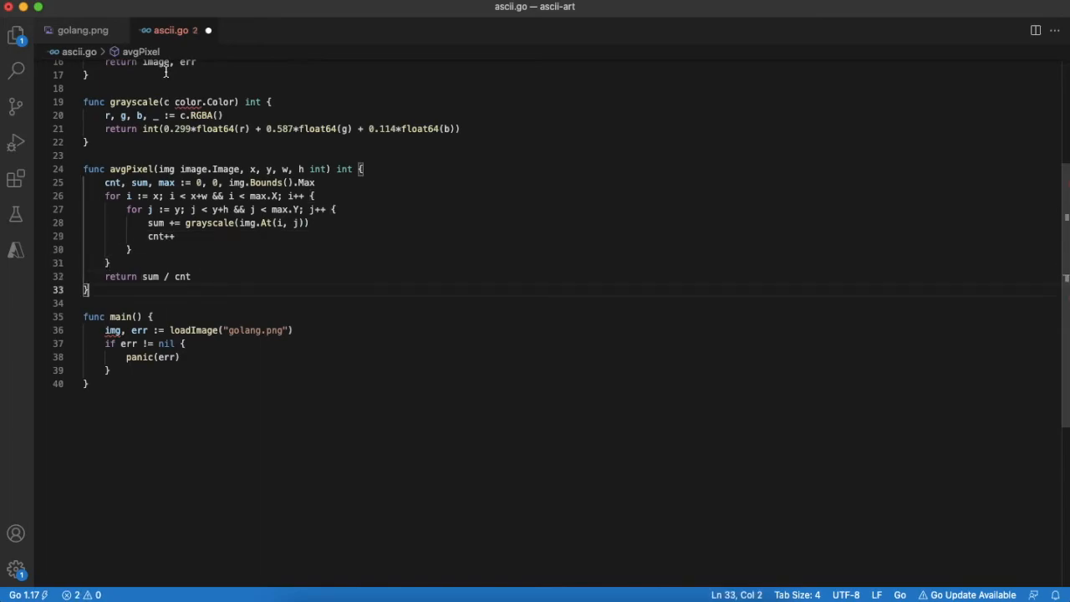
Define ramp "@#+=. ", max := img.Bounds() and scaleX, scaleY := 10, 5 with nested y/x loops stepping by the scales
text(ramp := "@#+=. ")
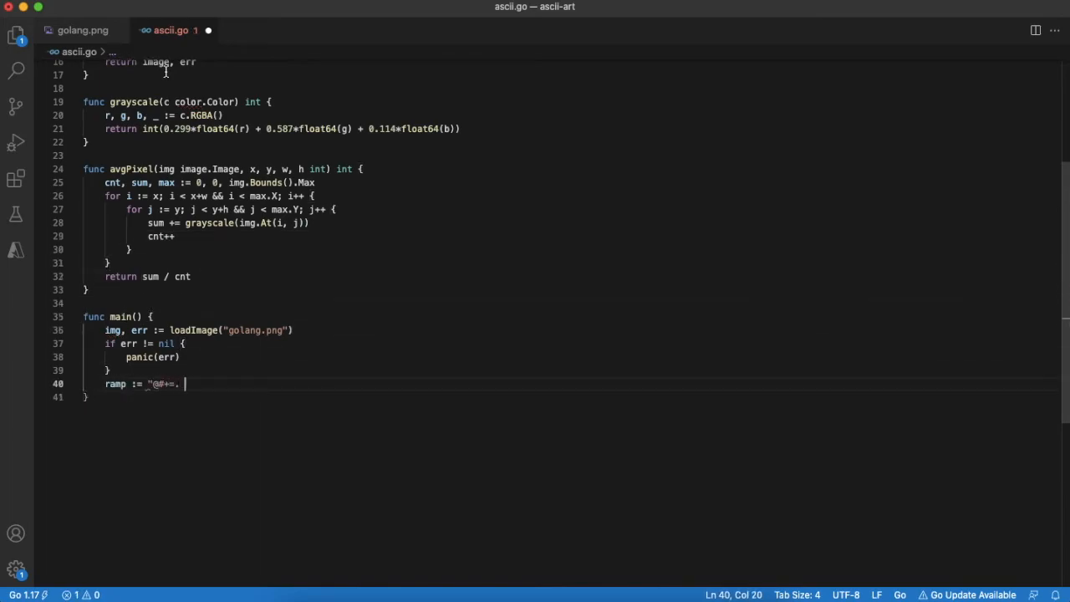
text(max := img.Bounds().Max)
text(scaleX, scaleY := 10, 5)
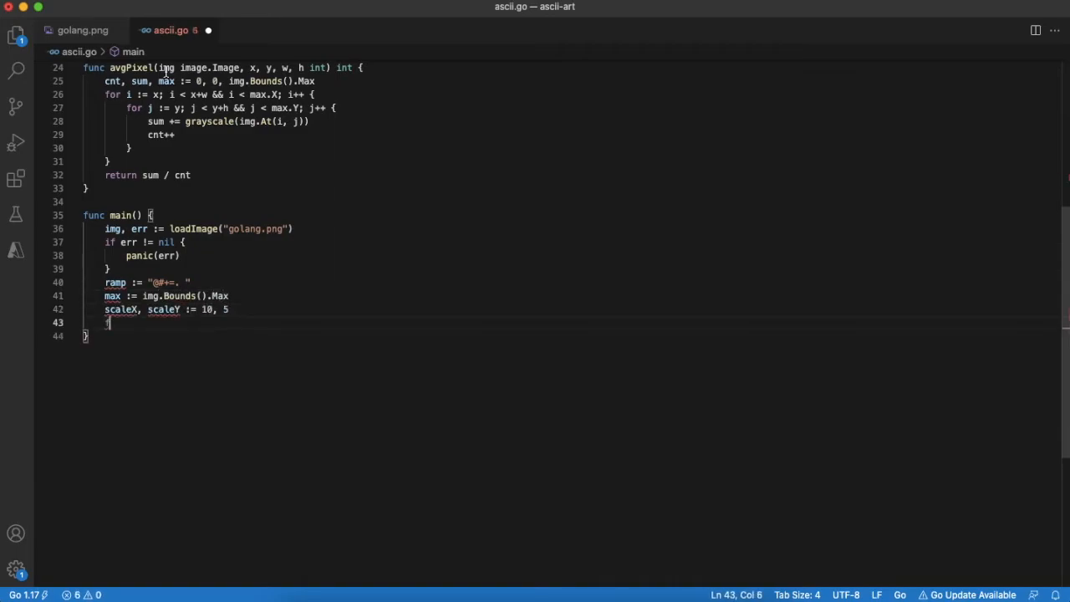
text(for y := 0; y < max.Y;)
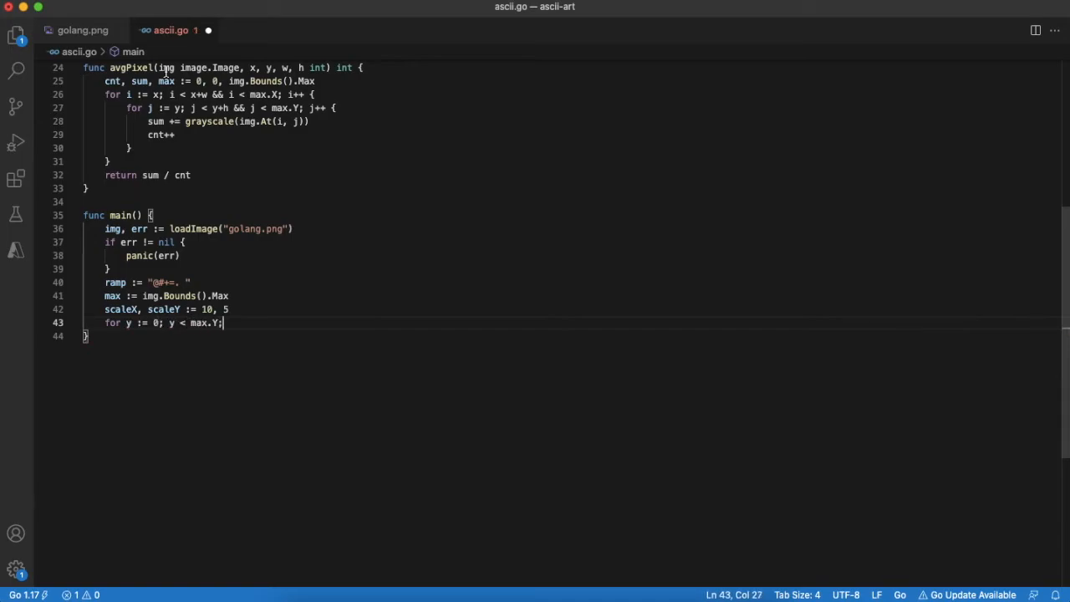
text(y += scaleX {)
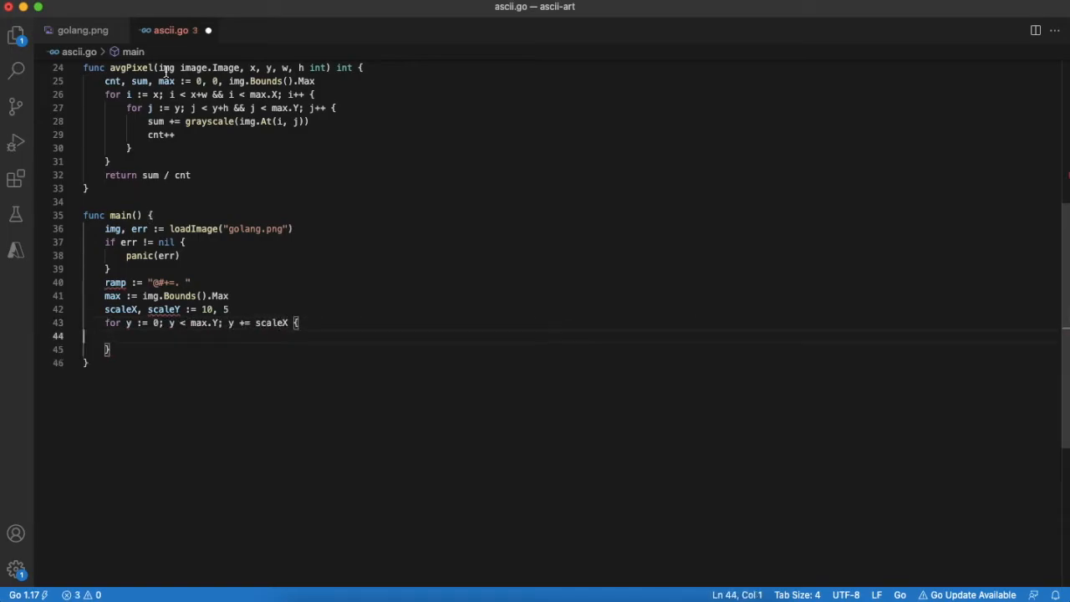
text(for x := 0; x < max.X; x += scaleY {)
text(fmt.Println()
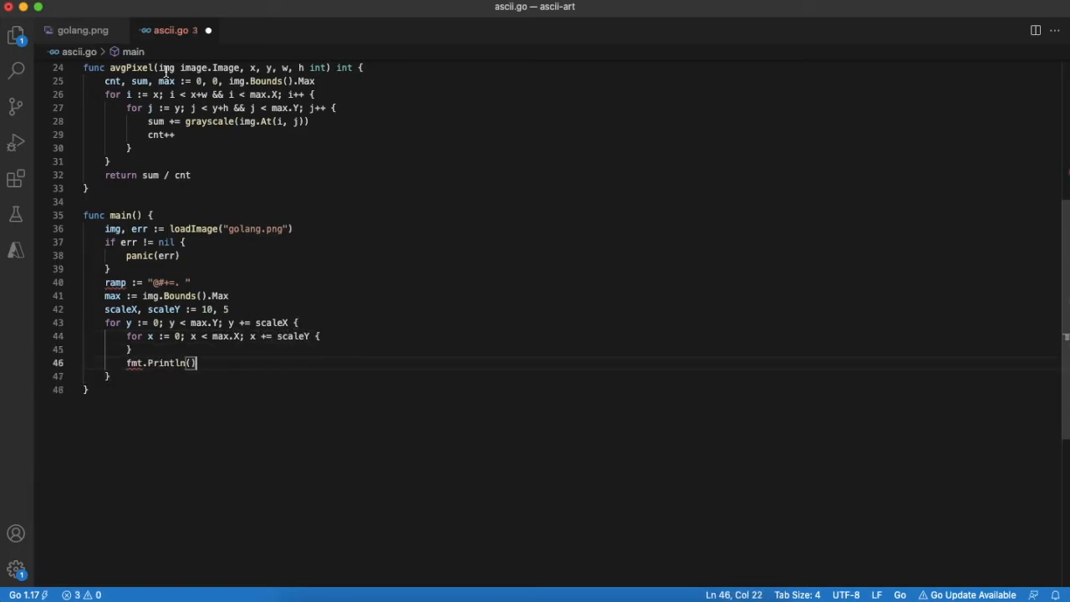
Inside the loops compute c := avgPixel(img, x, y, scaleX, scaleY) and print string(ramp[len(ramp)*c/65536]), with Println per row
text(c := avgPixel(im)
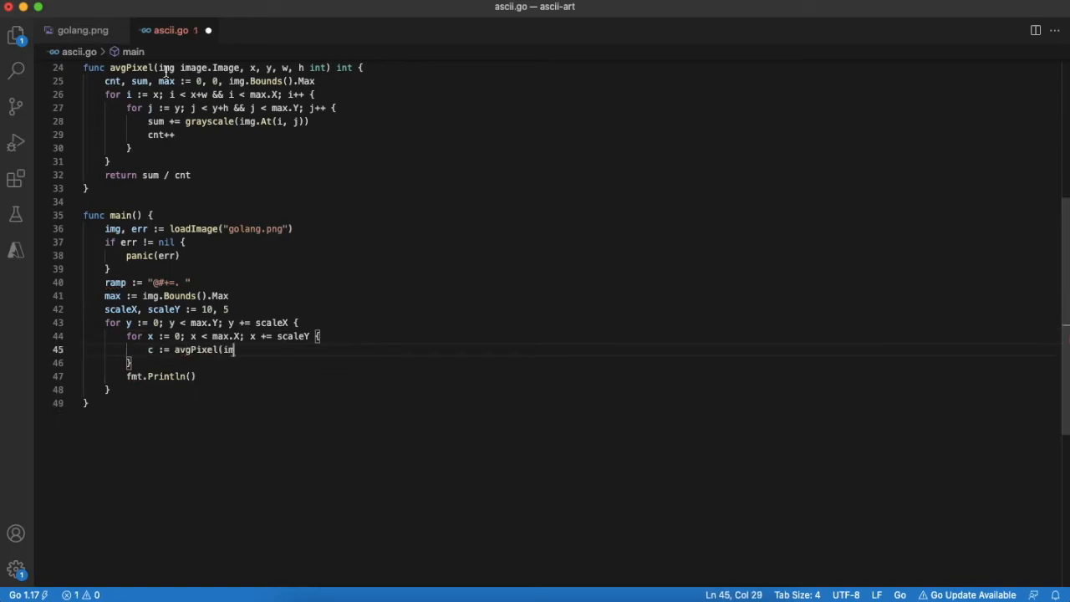
text(g, x, y, scaleX, scaleY)
text(fmt.Print(s)
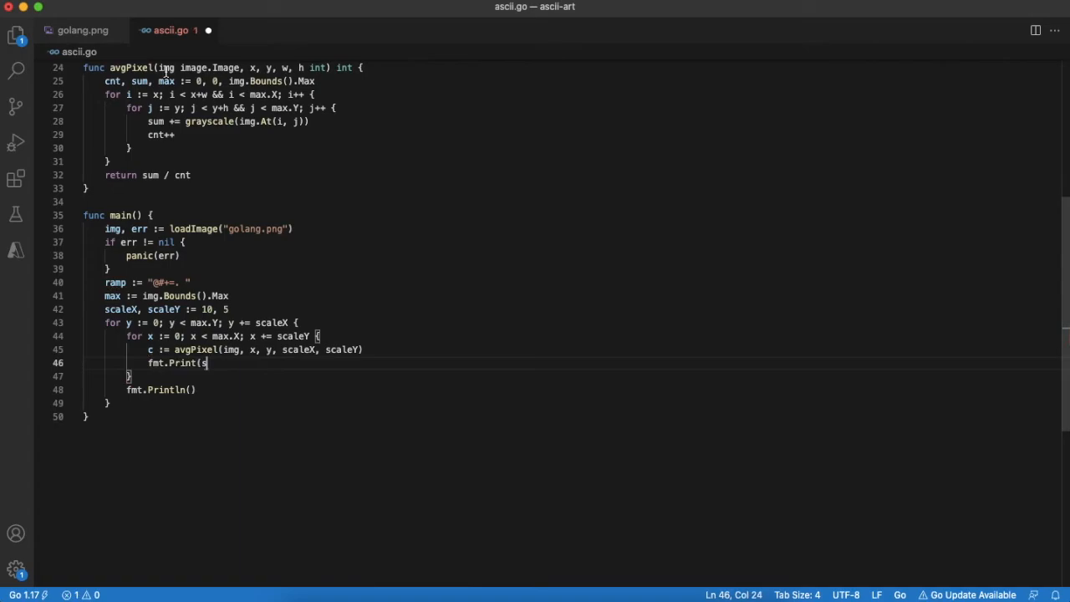
text(tring(ramp[len(ramp)*c/65536)
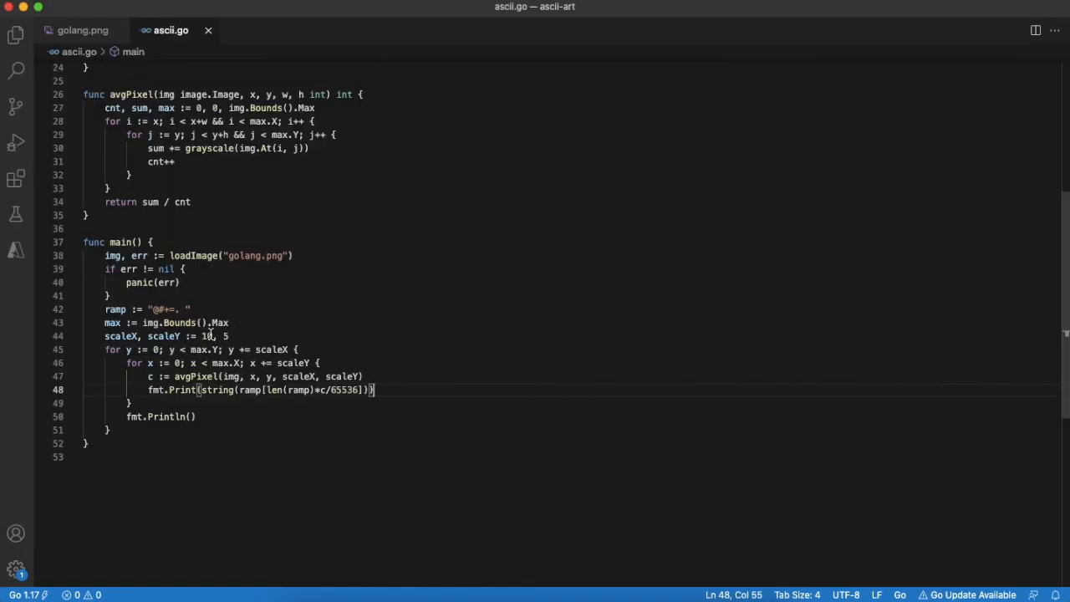
Change scaleX from 10 to 4 so the line reads scaleX, scaleY := 4, 5
text(4)
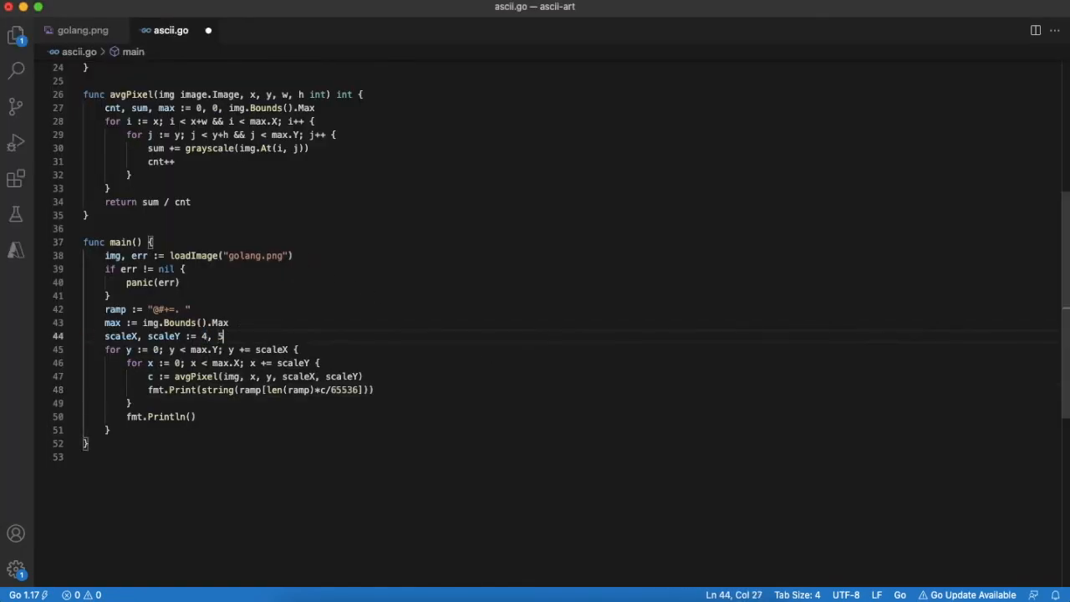